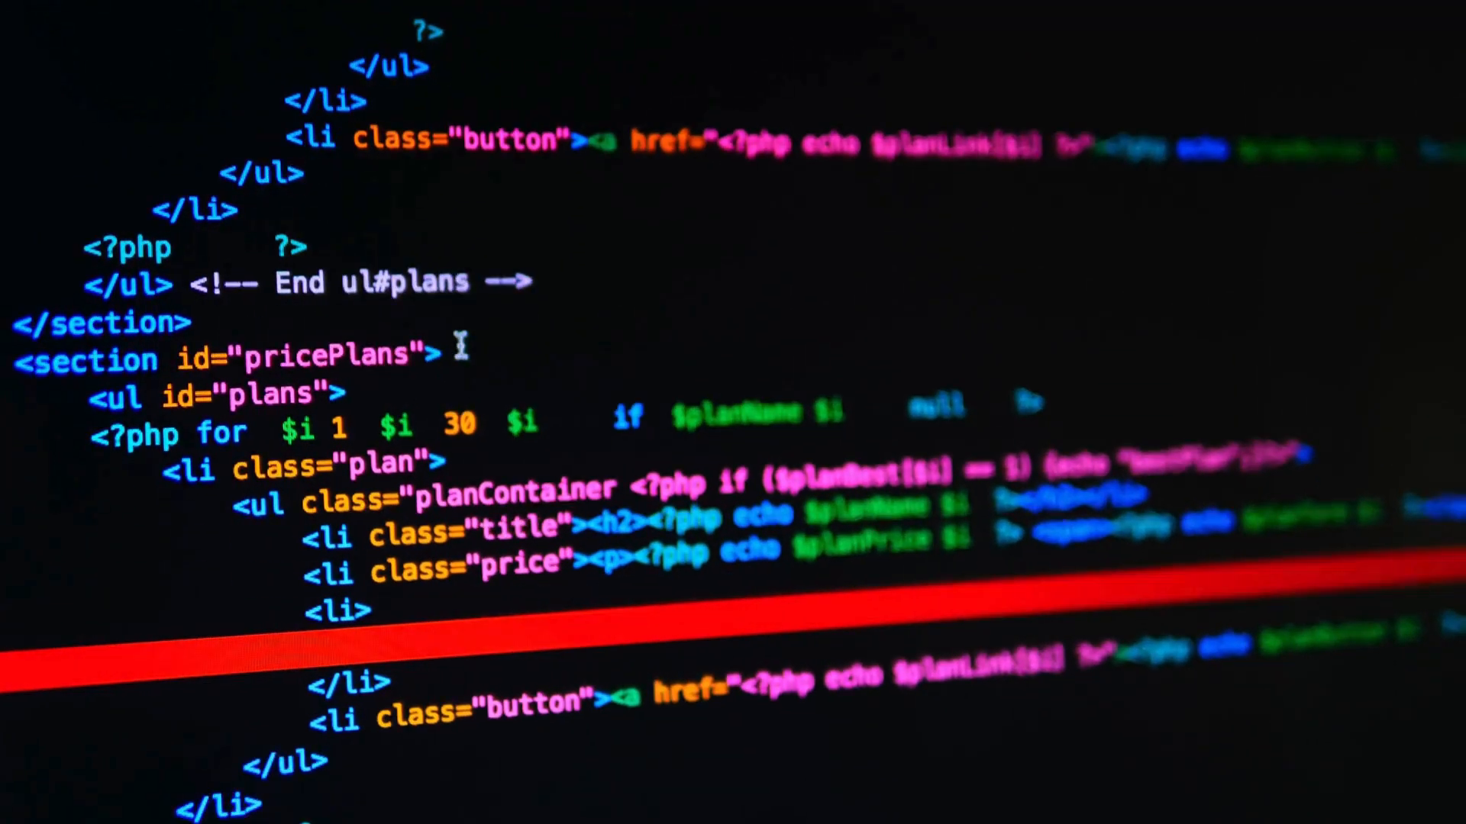
{"action": "scroll", "scroll_direction": "down", "scroll_amount": 3}
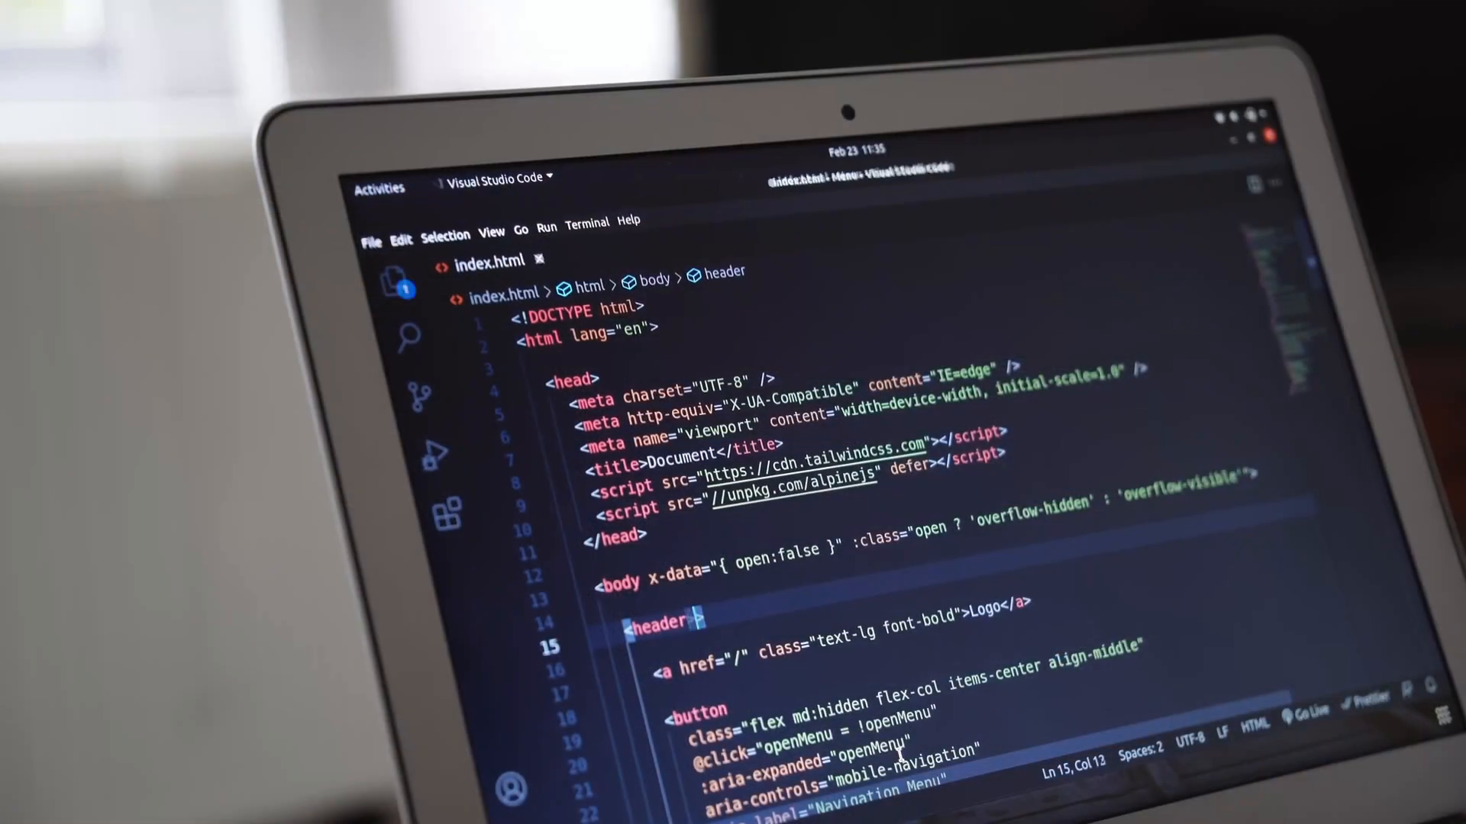
{"action": "type", "text": "class=\"fle\""}
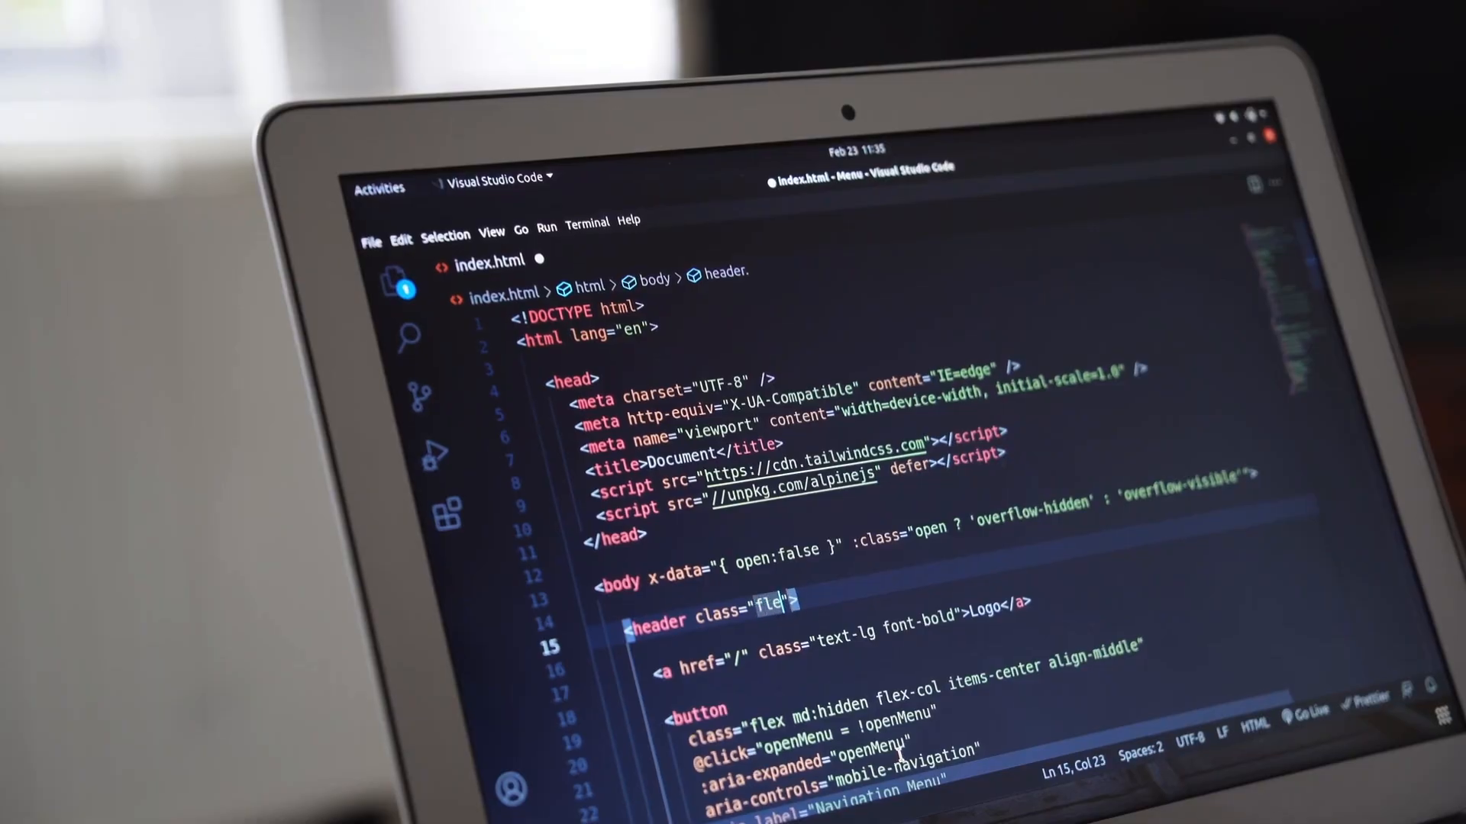